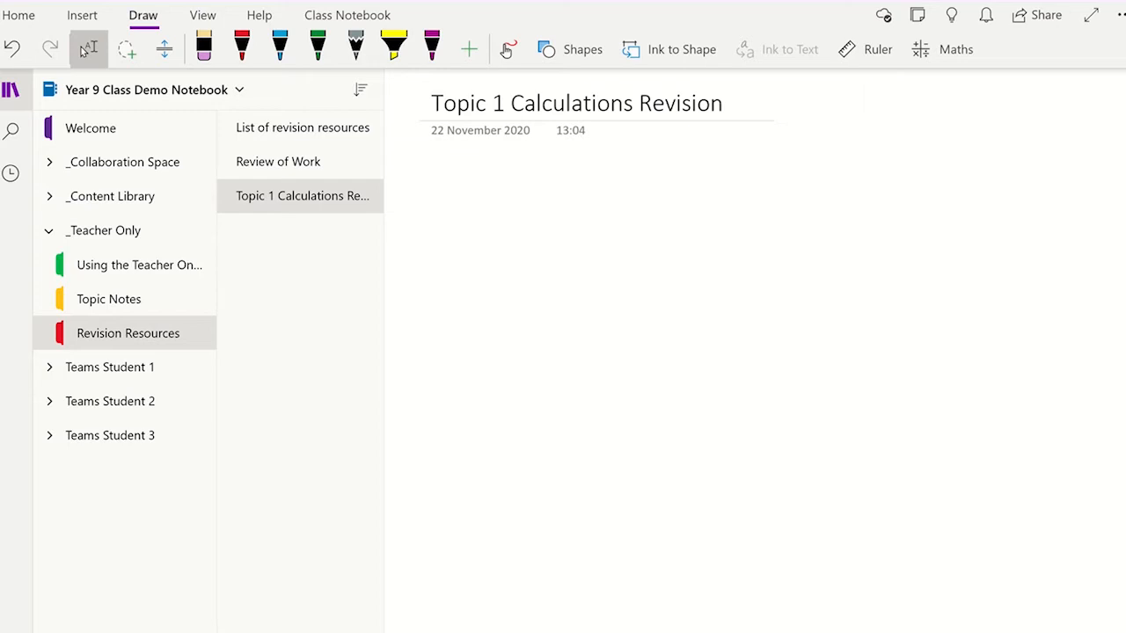
- Write the equation 2x + 5 = 15 in blue ink on the Topic 1 Calculations Revision page
click(433, 186)
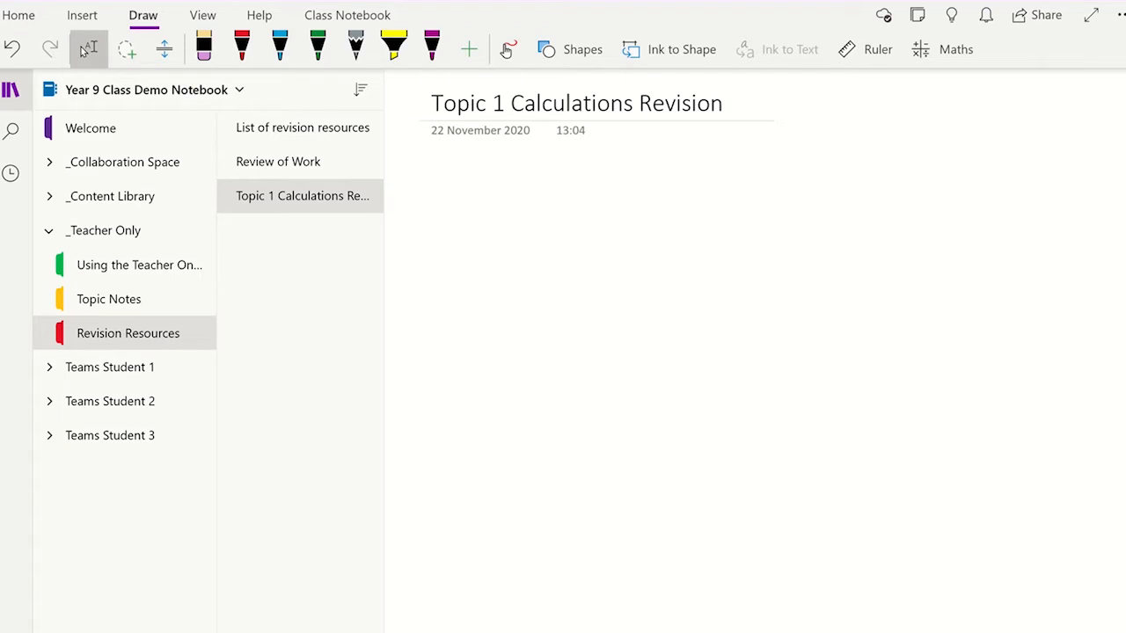
click(433, 186)
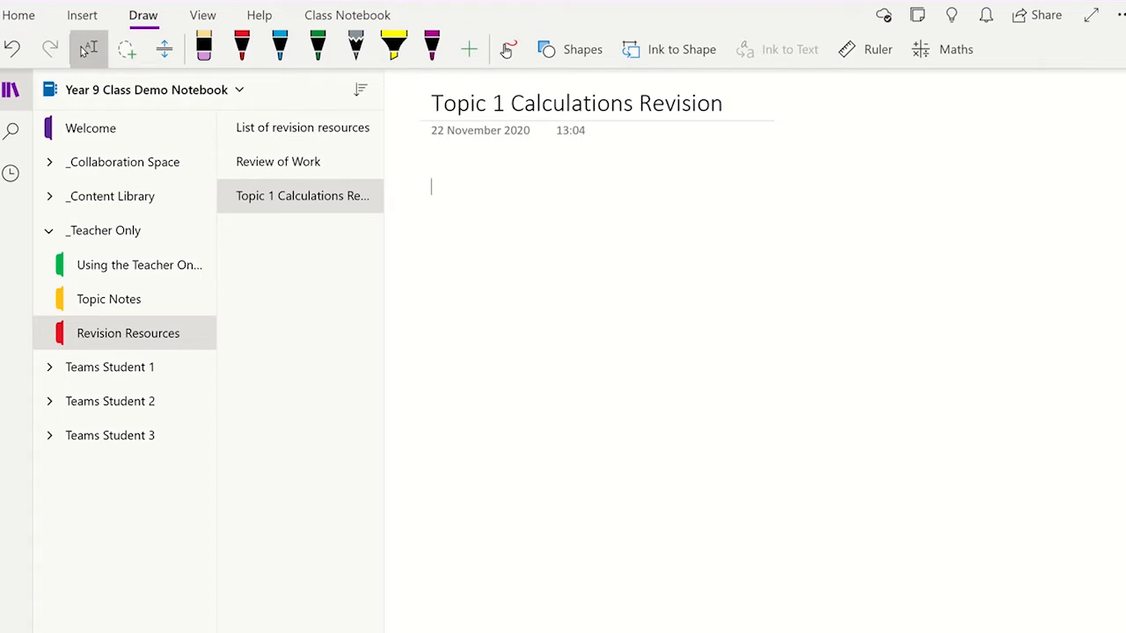
drag(457, 264, 528, 352)
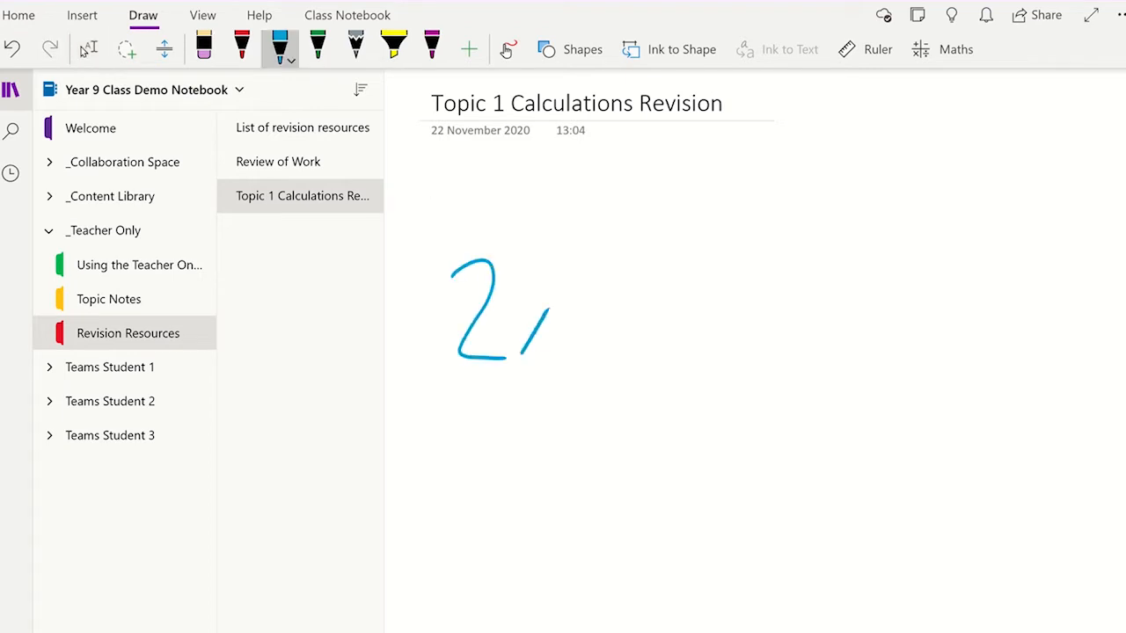
drag(528, 317, 879, 308)
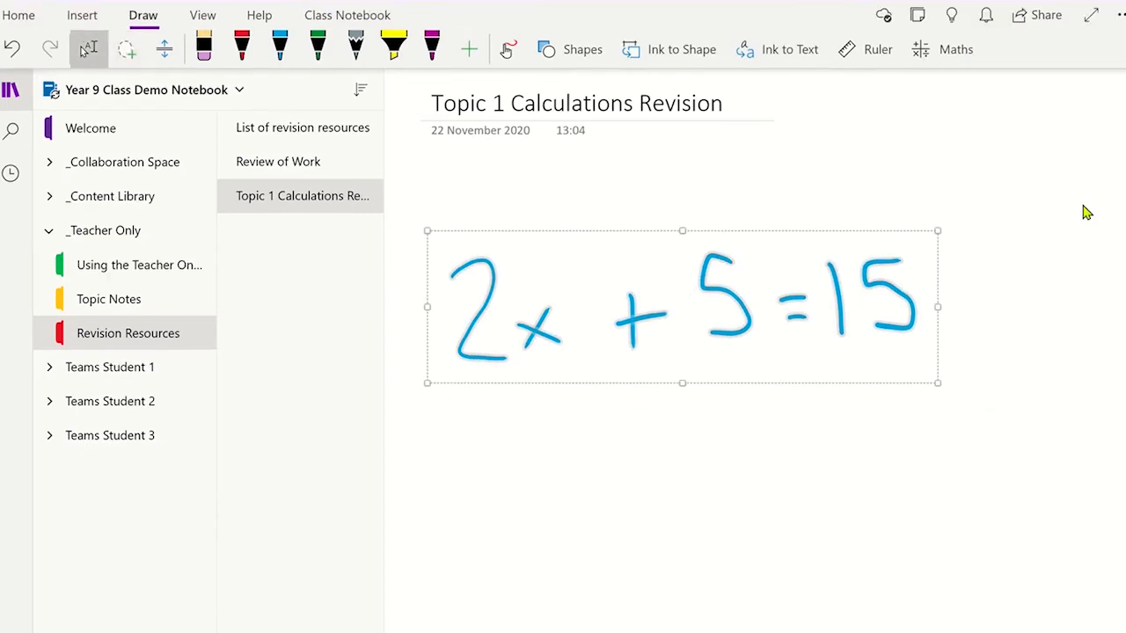
- Use the Maths pane to solve the inked equation for x, giving x = 5
click(957, 49)
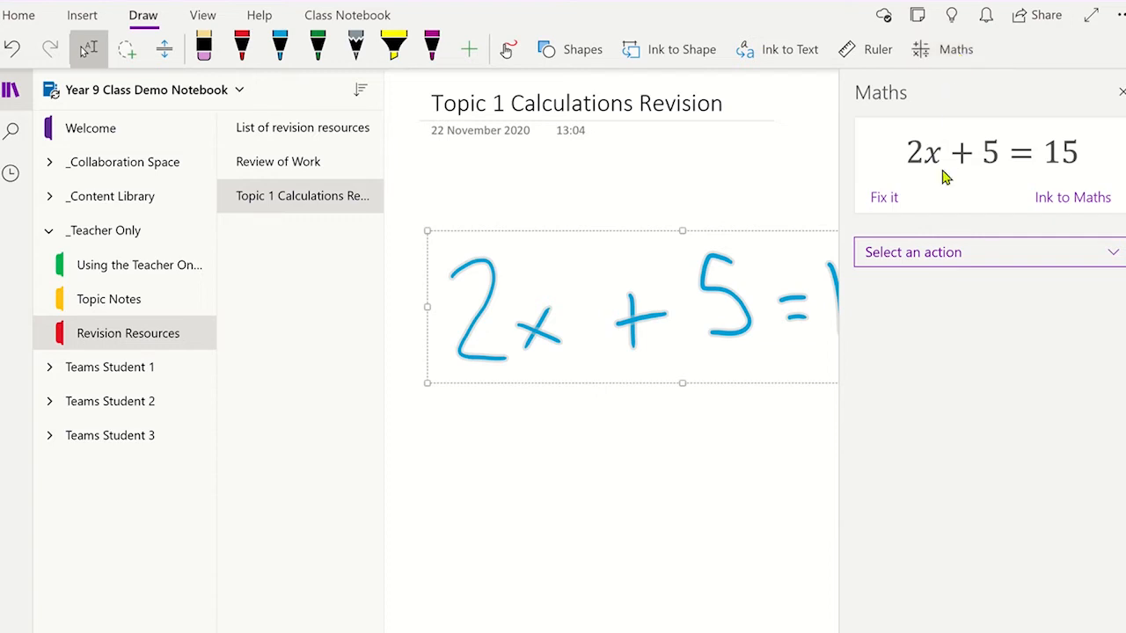
click(985, 253)
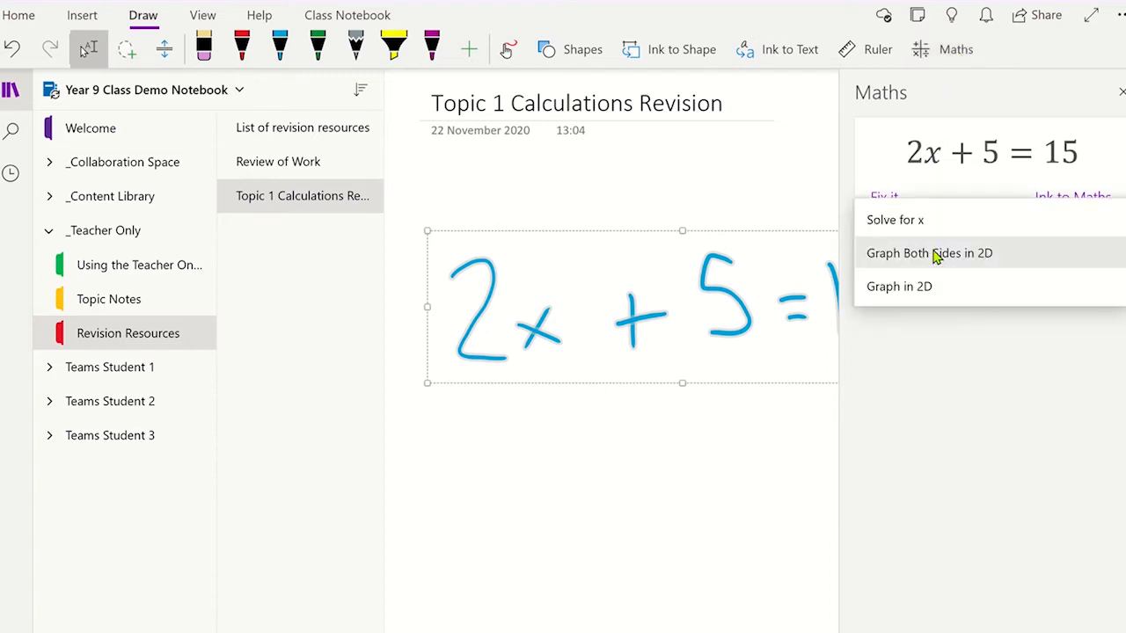
mouse_move(918, 225)
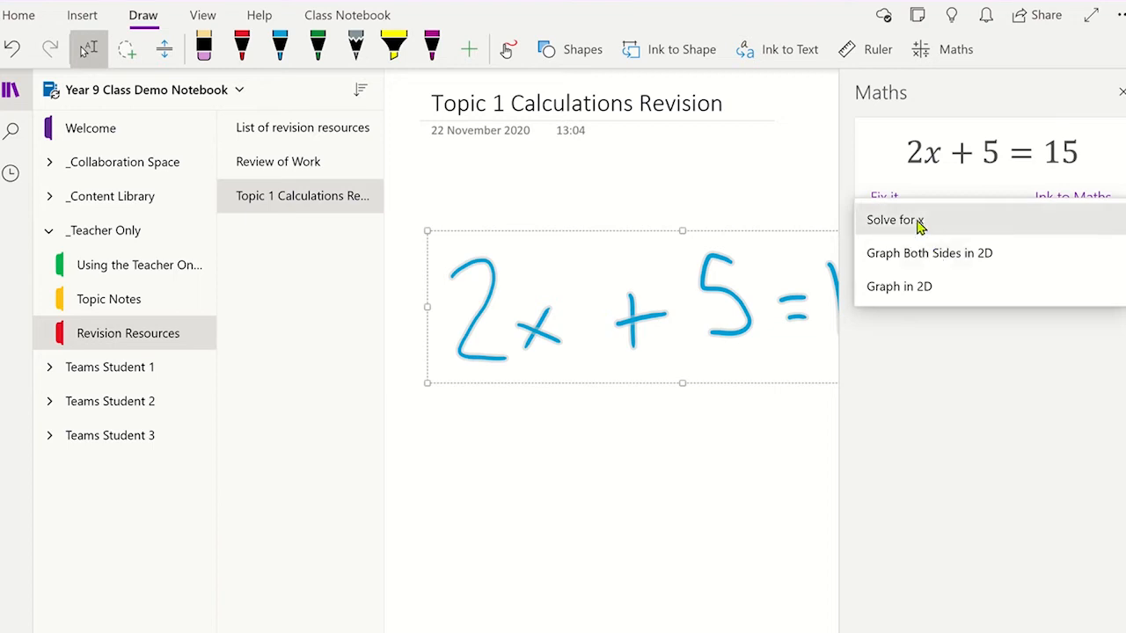
click(893, 220)
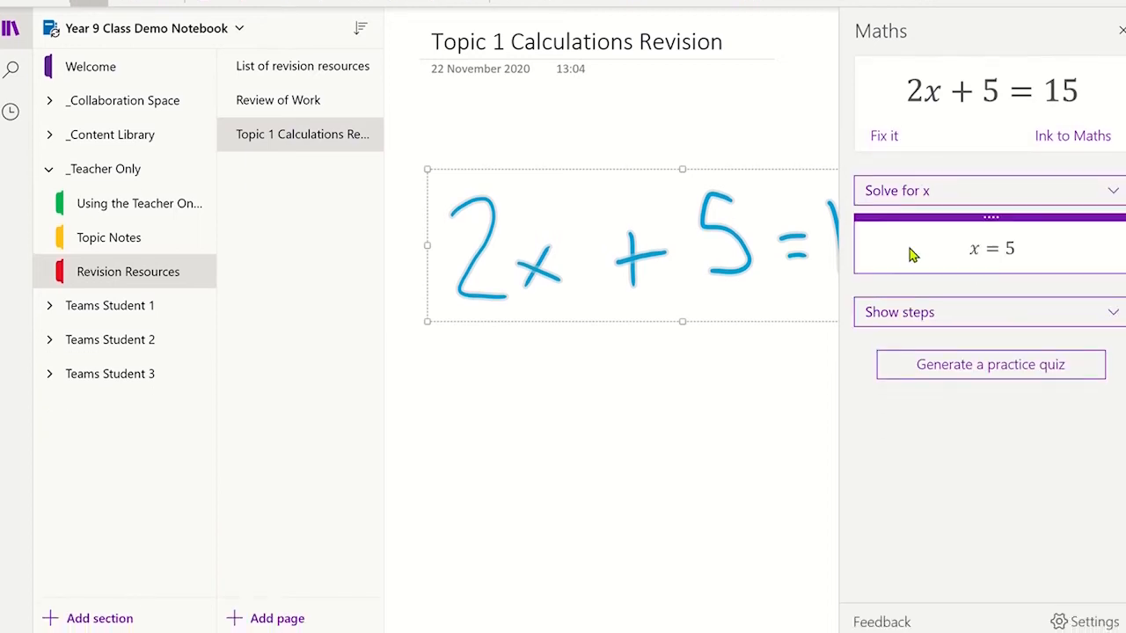
- Show the Steps for Solving Linear Equation working beneath the x = 5 result
click(901, 313)
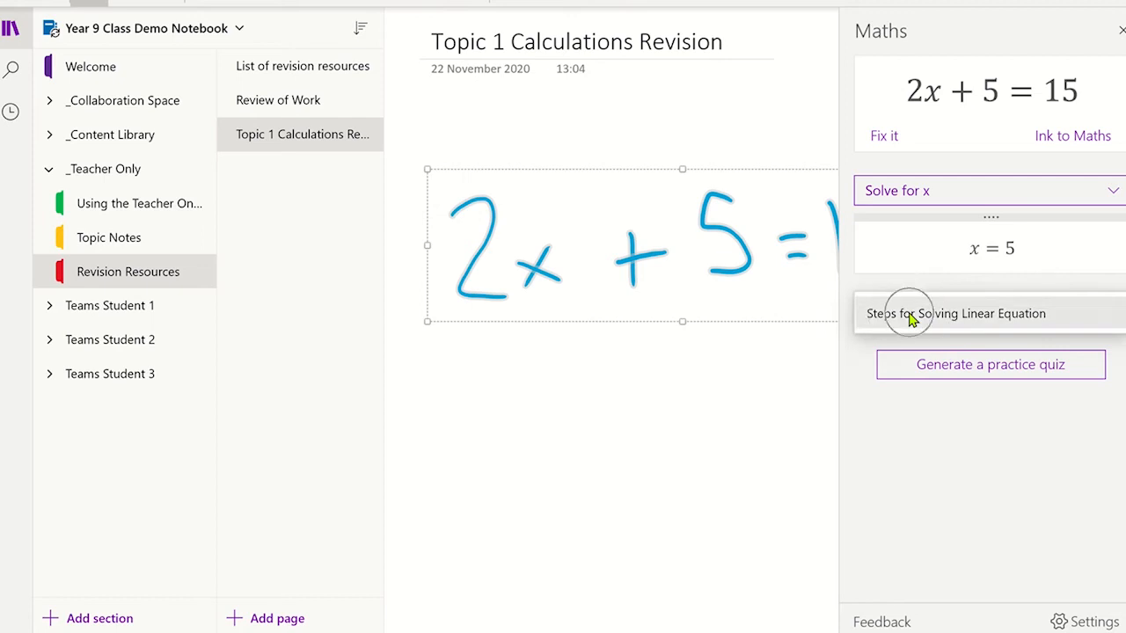
click(957, 313)
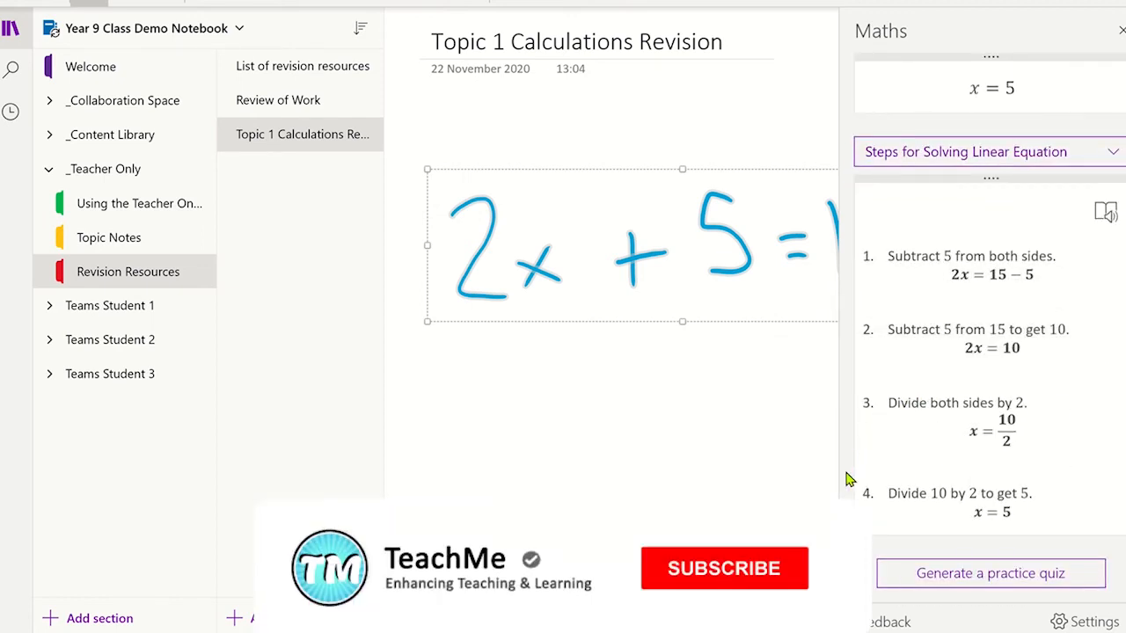
click(725, 568)
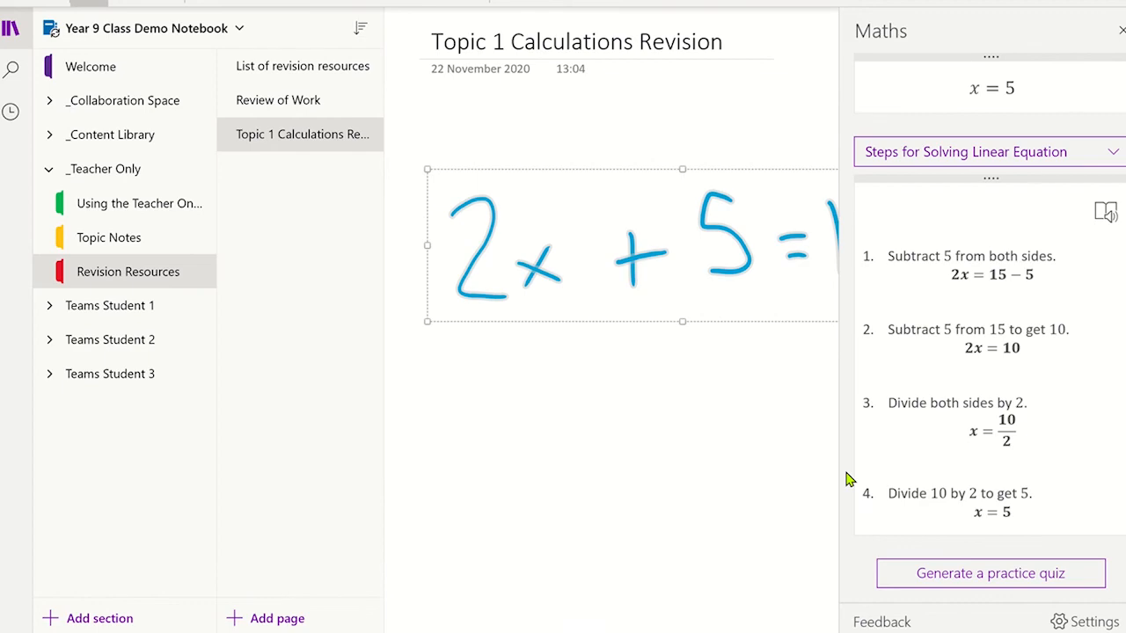
- Generate a practice quiz with 4 'Solve for x' questions and place it on the page
click(989, 574)
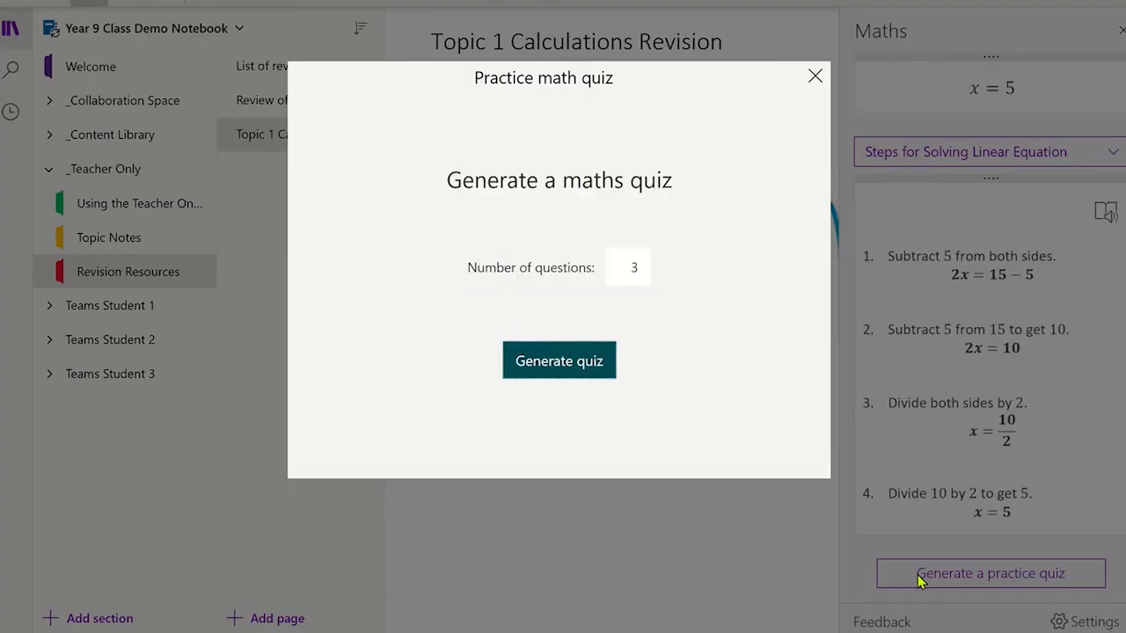
click(640, 267)
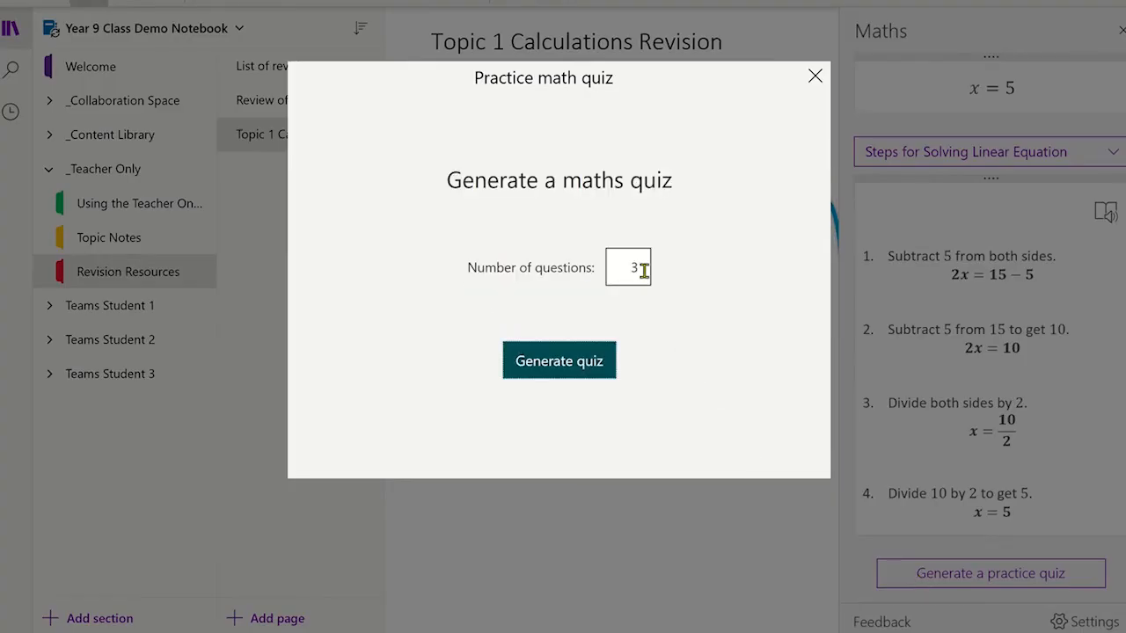
text(0)
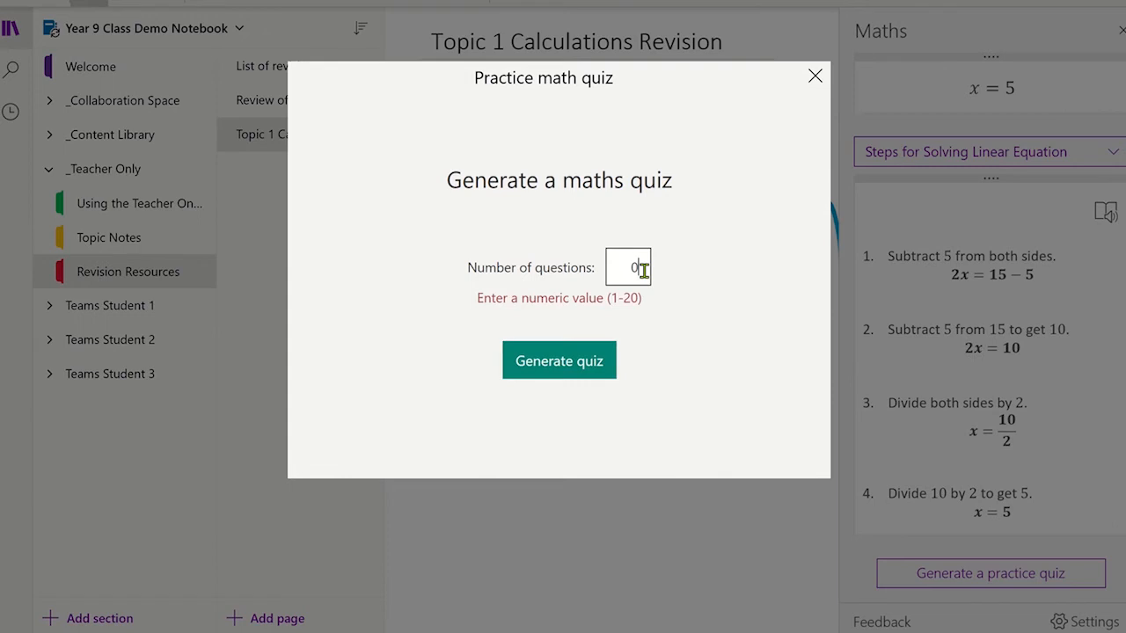
text(4)
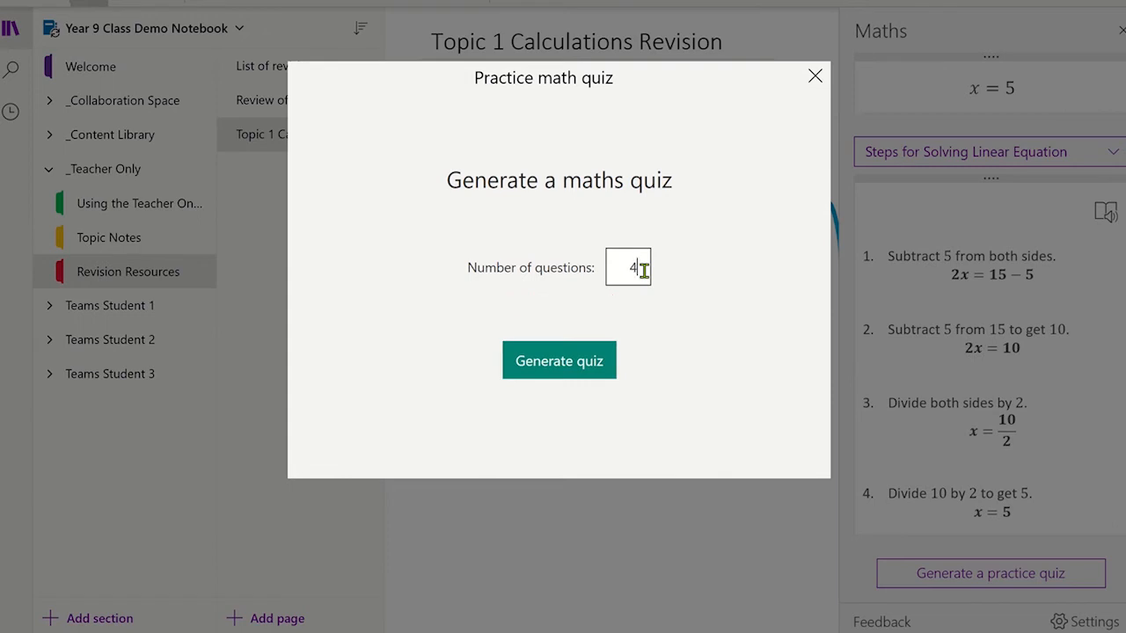
mouse_move(613, 317)
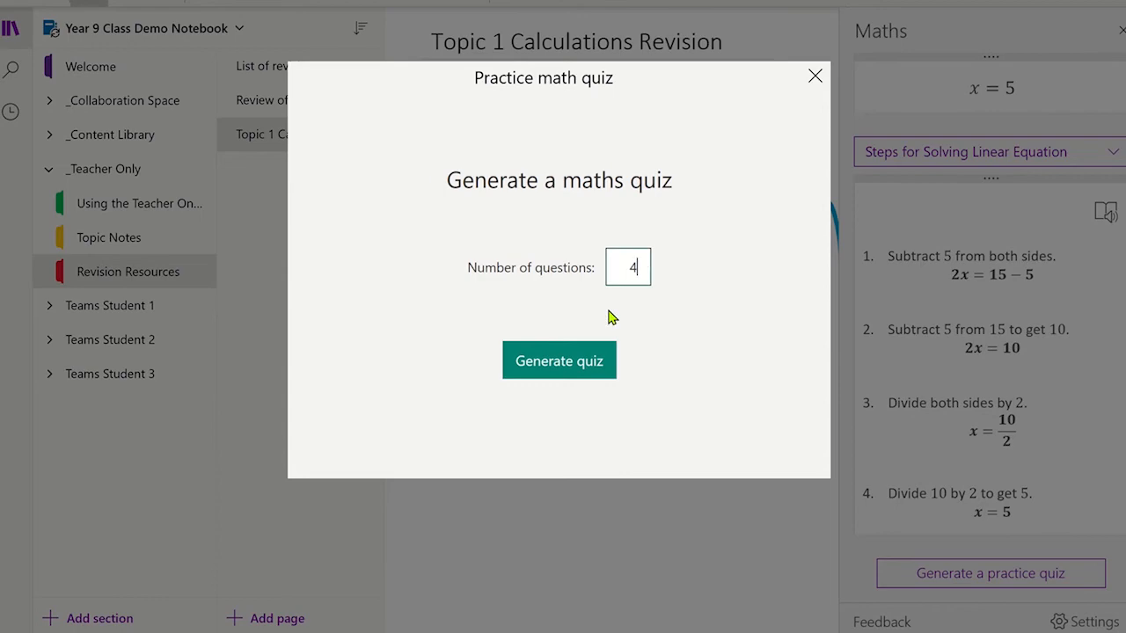
click(559, 361)
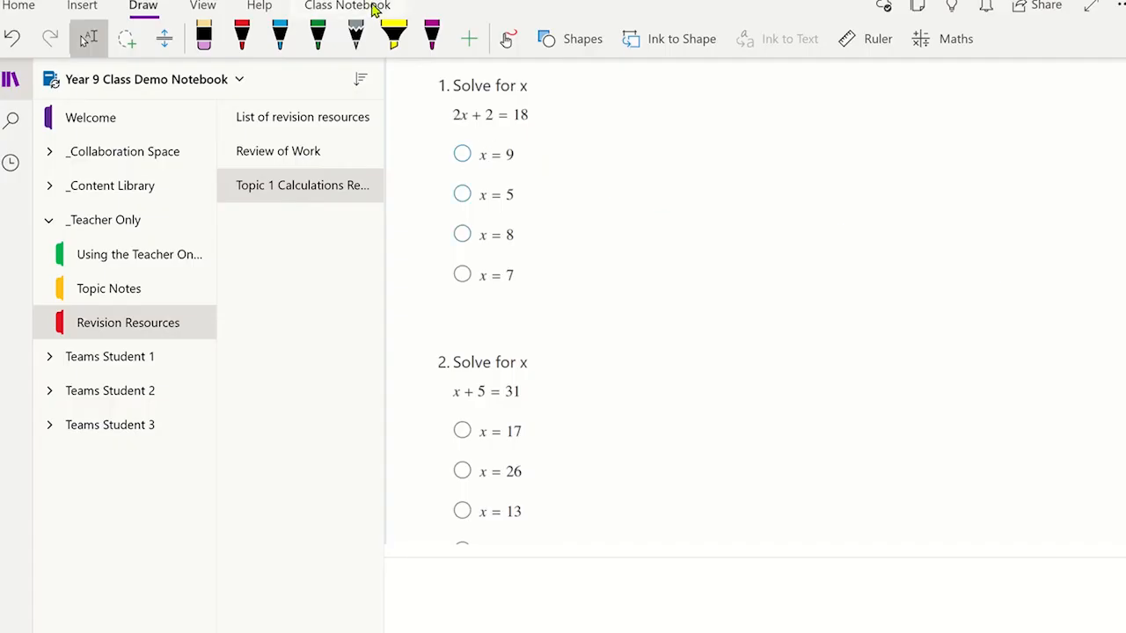
- Distribute the quiz page to every student's Quizzes section via the Class Notebook tools
click(348, 7)
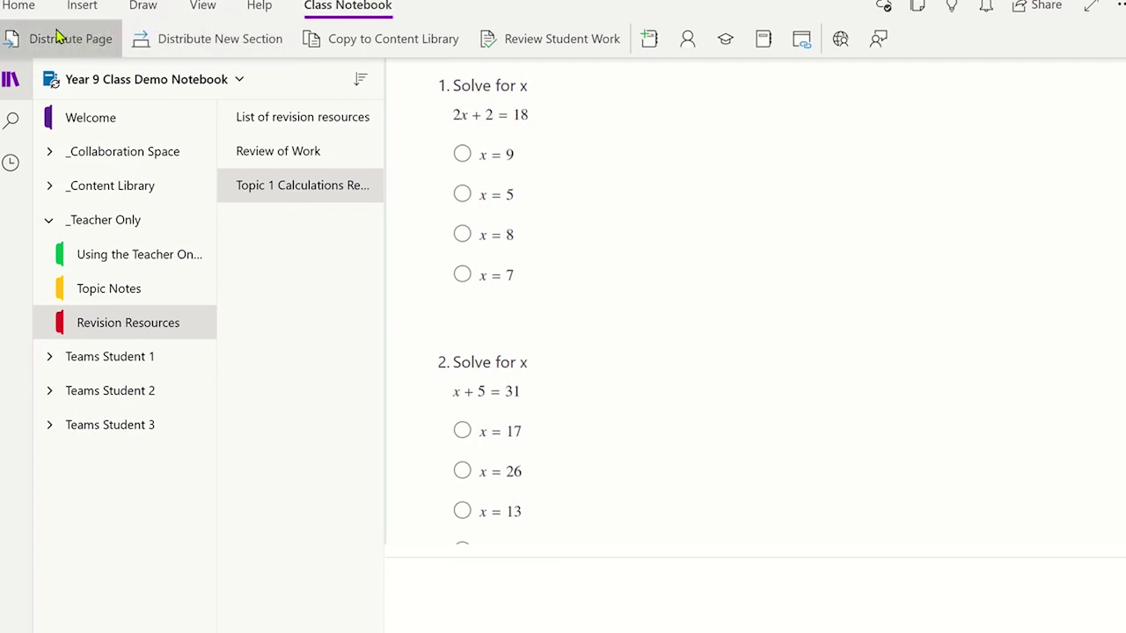
click(72, 39)
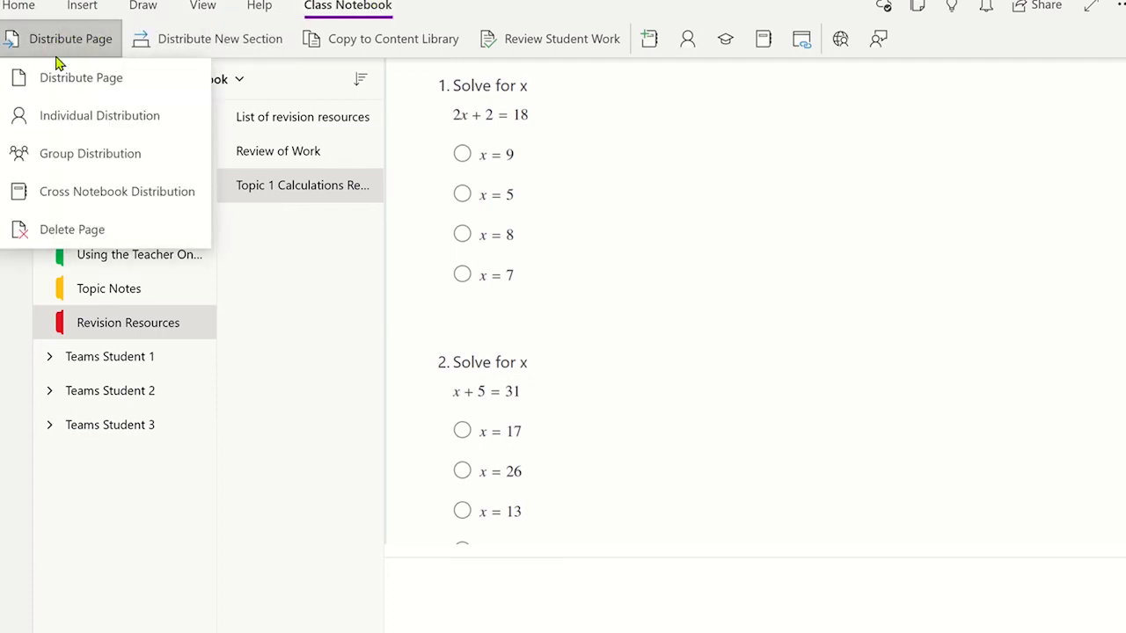
click(80, 77)
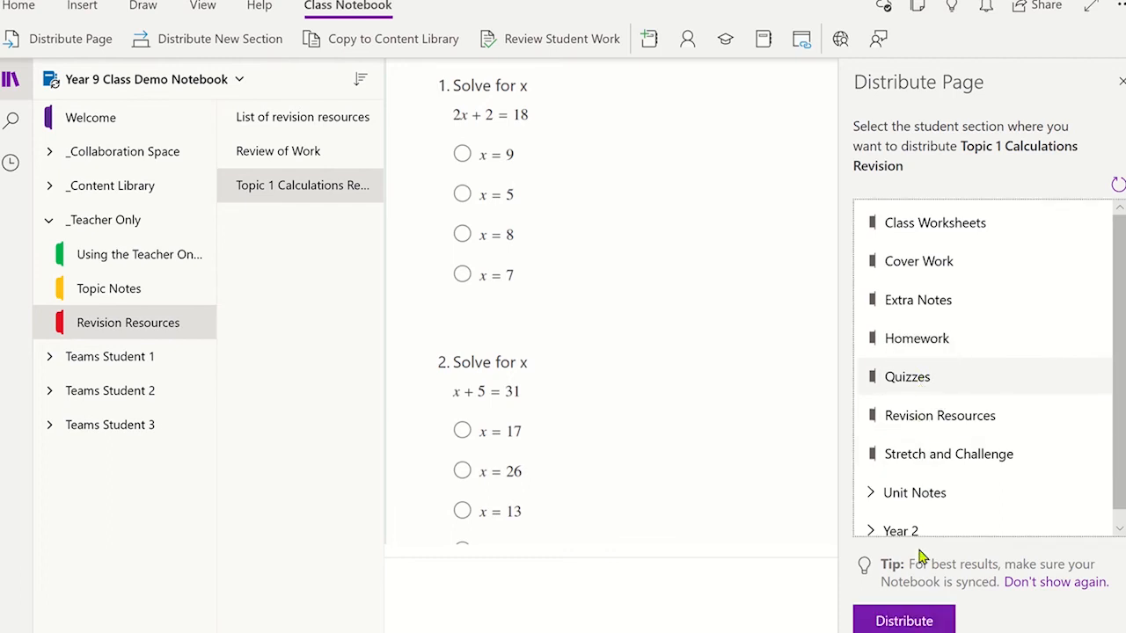
click(904, 620)
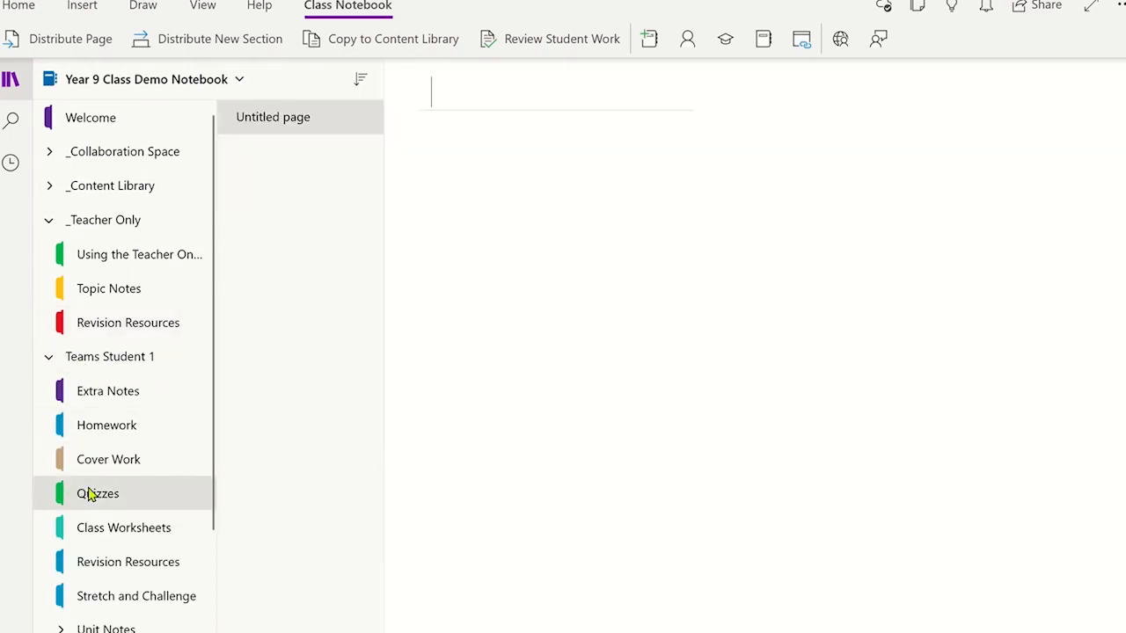
- As Teams Student 1, answer and submit the Topic 1 quiz, then review the marked results
click(98, 492)
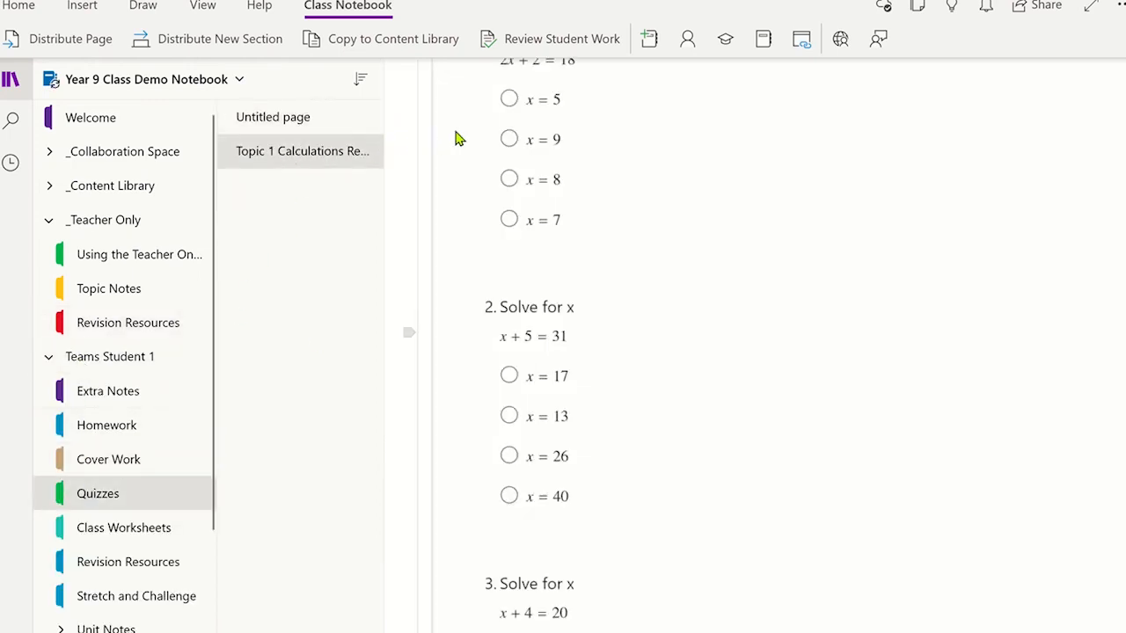
click(508, 320)
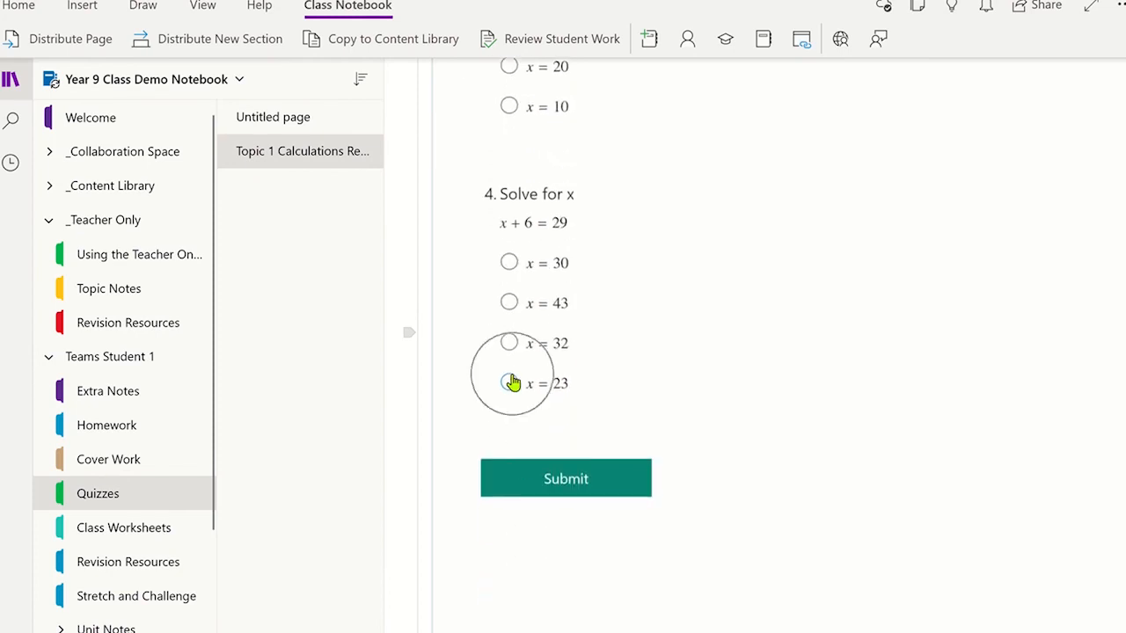
click(566, 479)
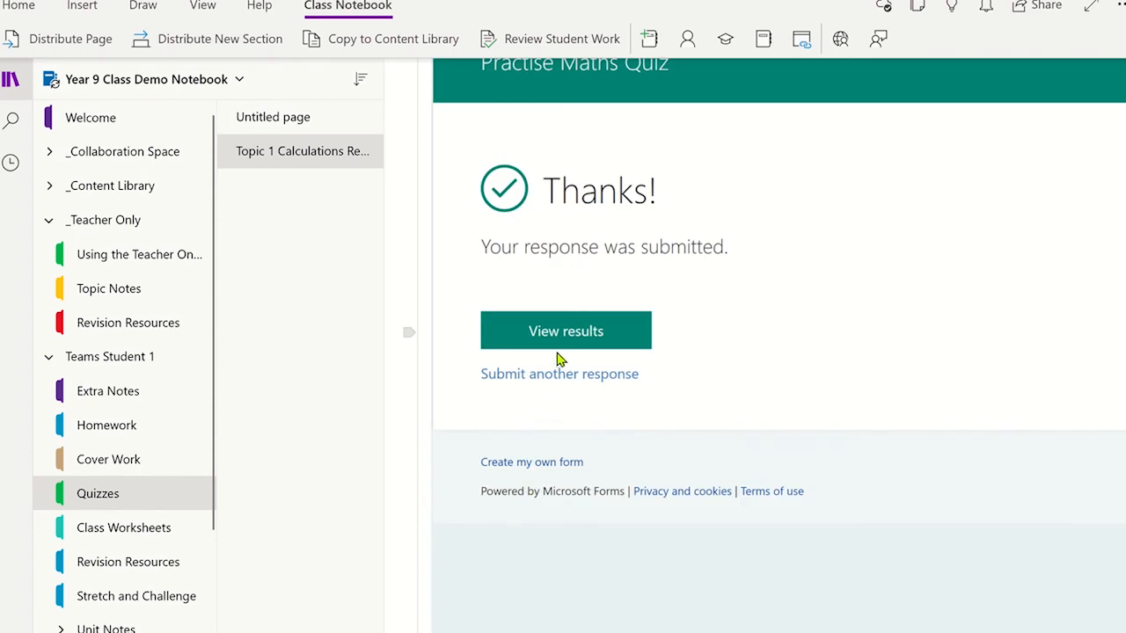
click(567, 331)
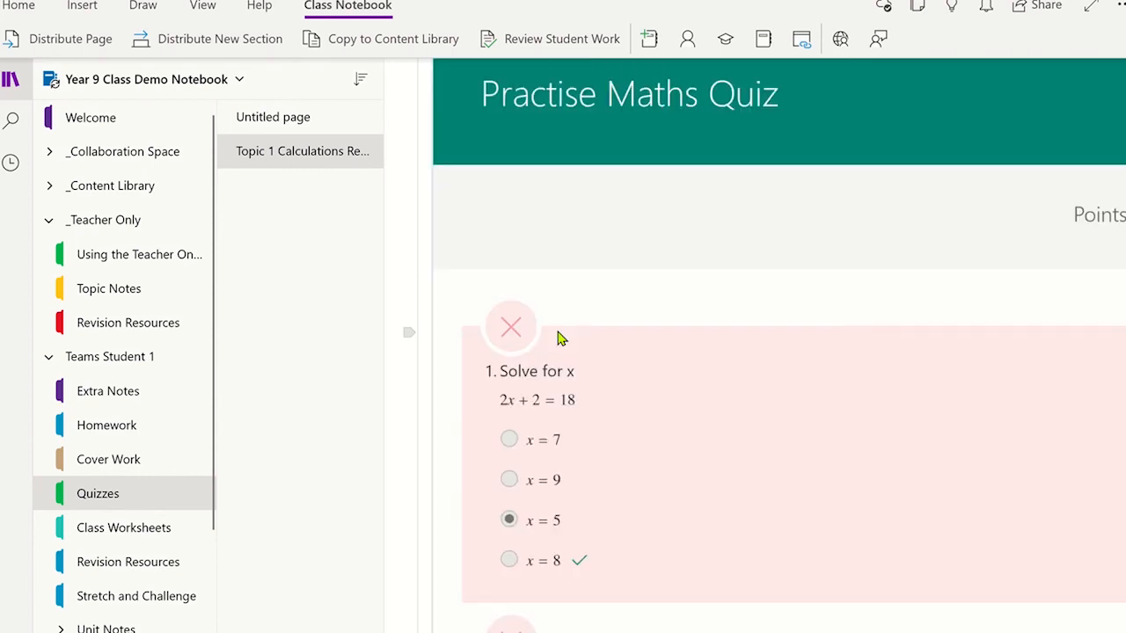
scroll(down, 3)
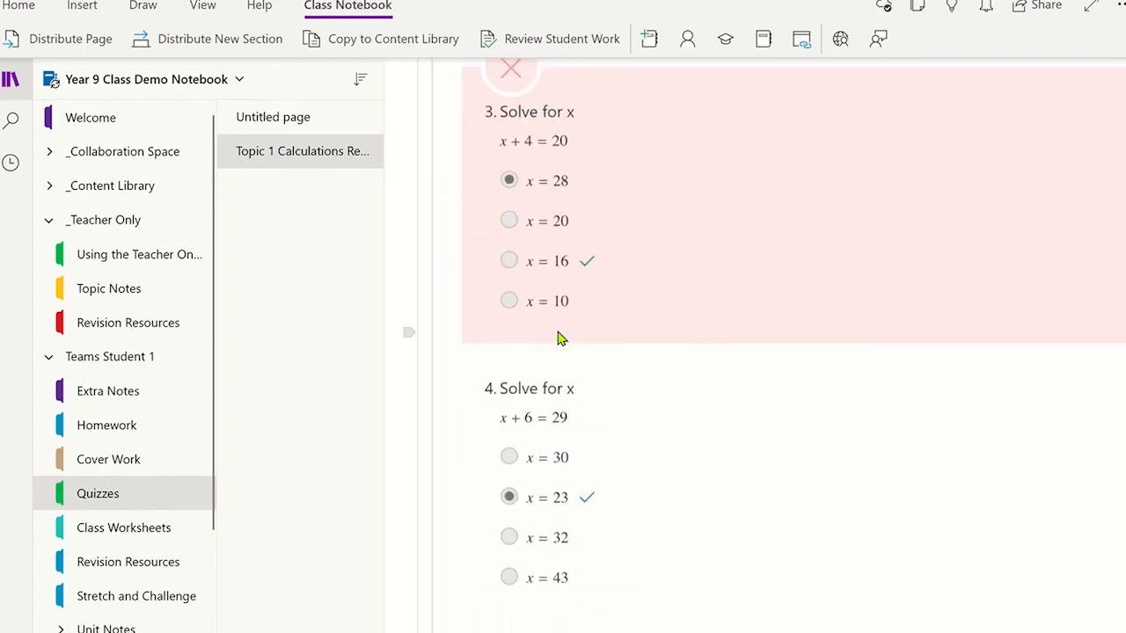